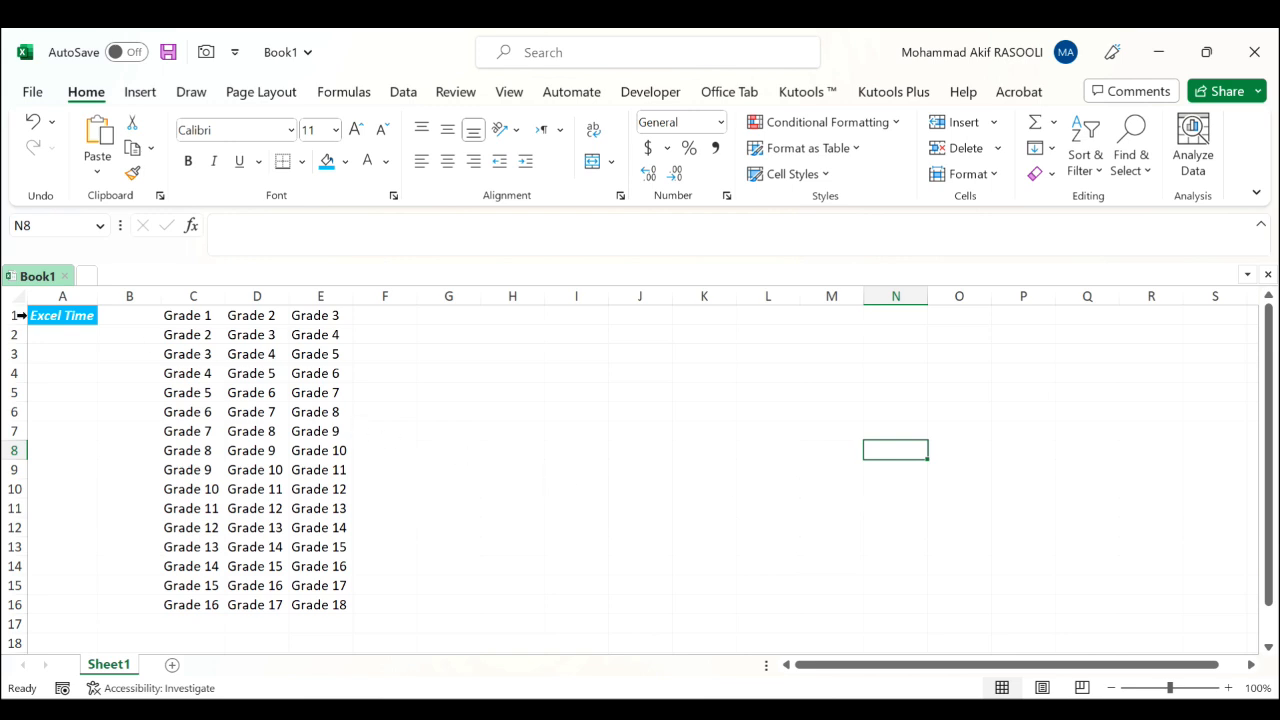
# Copy the Excel Time cell's blue italic formatting onto the grade table in columns C–E with Format Painter.
pyautogui.click(62, 316)
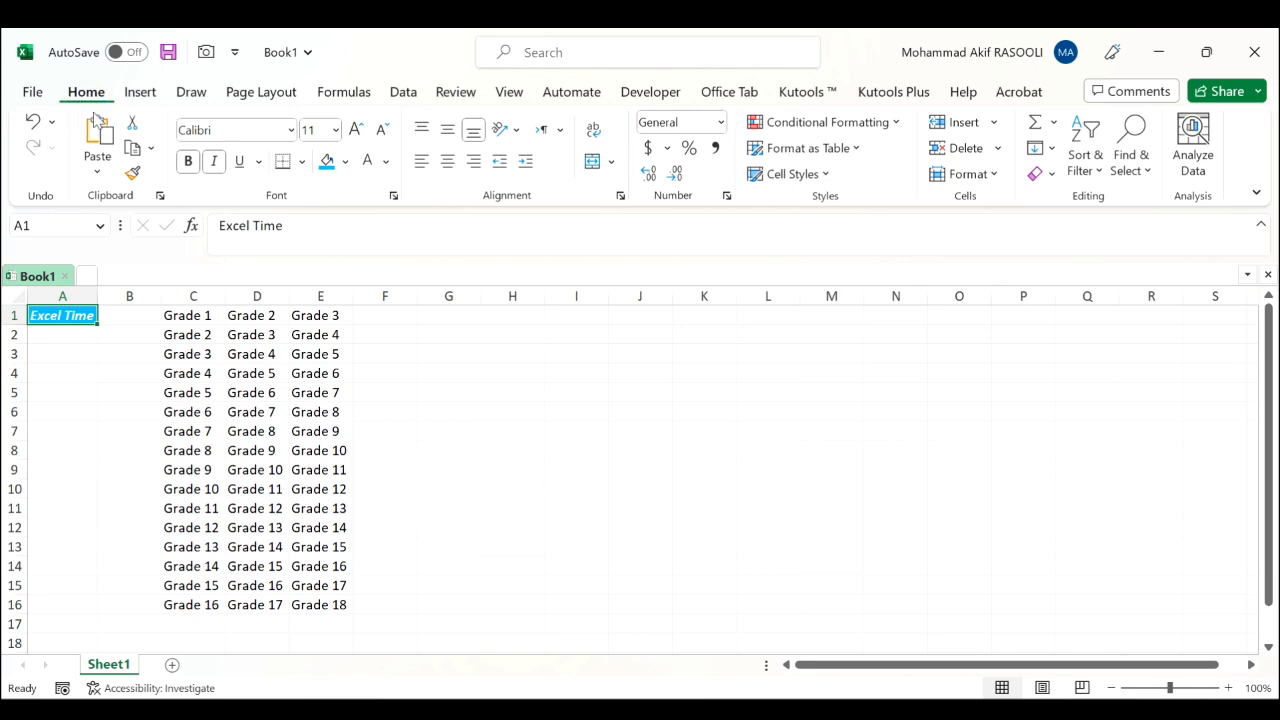
pyautogui.moveTo(120, 206)
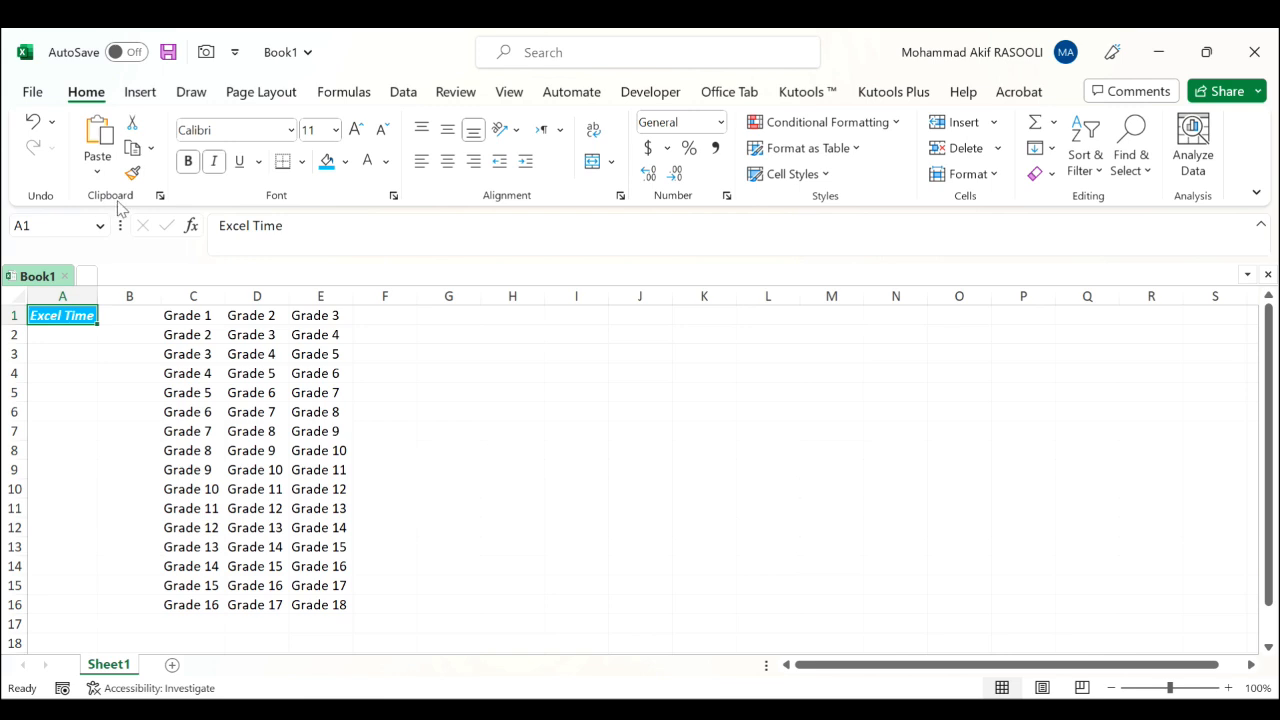
pyautogui.moveTo(132, 172)
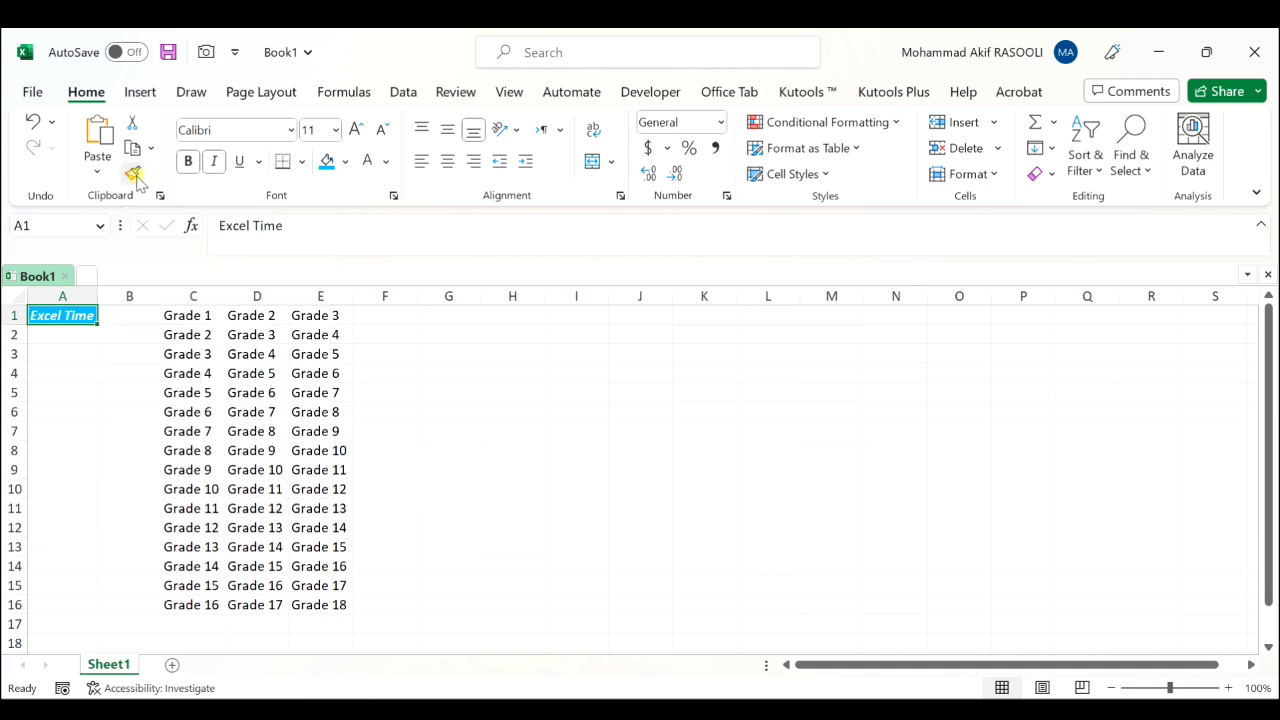
pyautogui.click(132, 172)
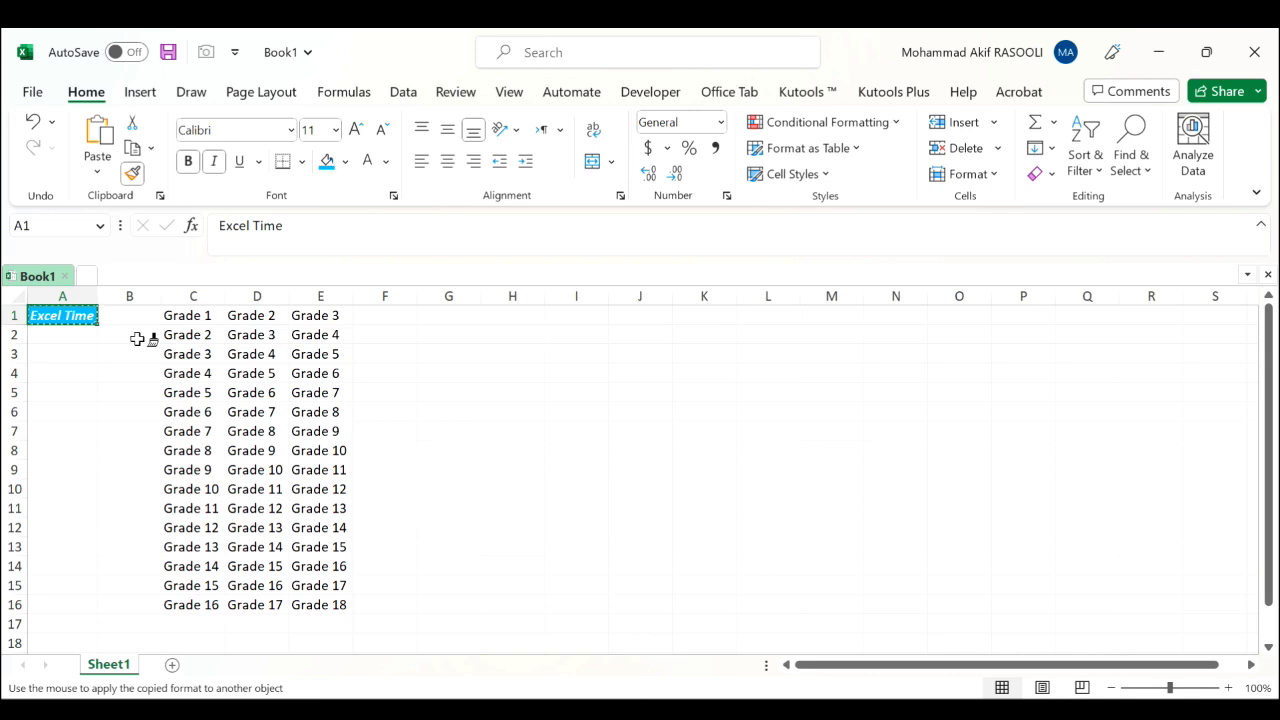
pyautogui.click(192, 316)
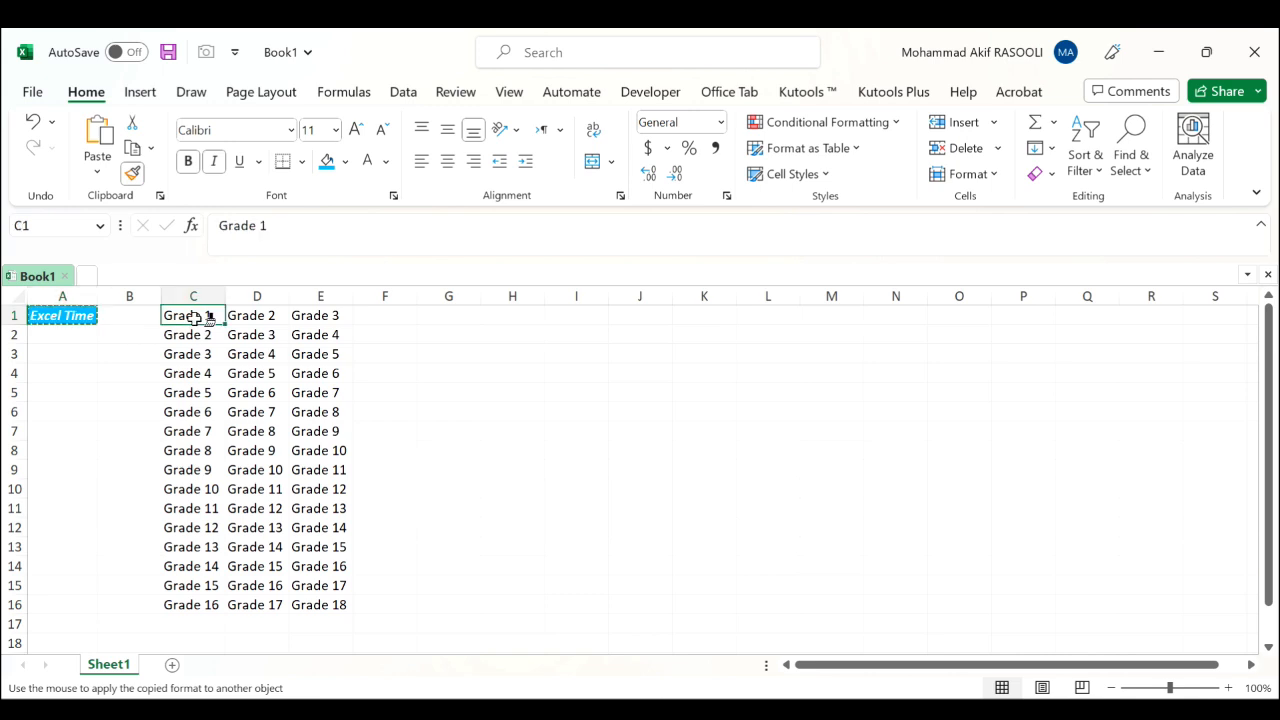
pyautogui.moveTo(192, 316); pyautogui.dragTo(320, 468)
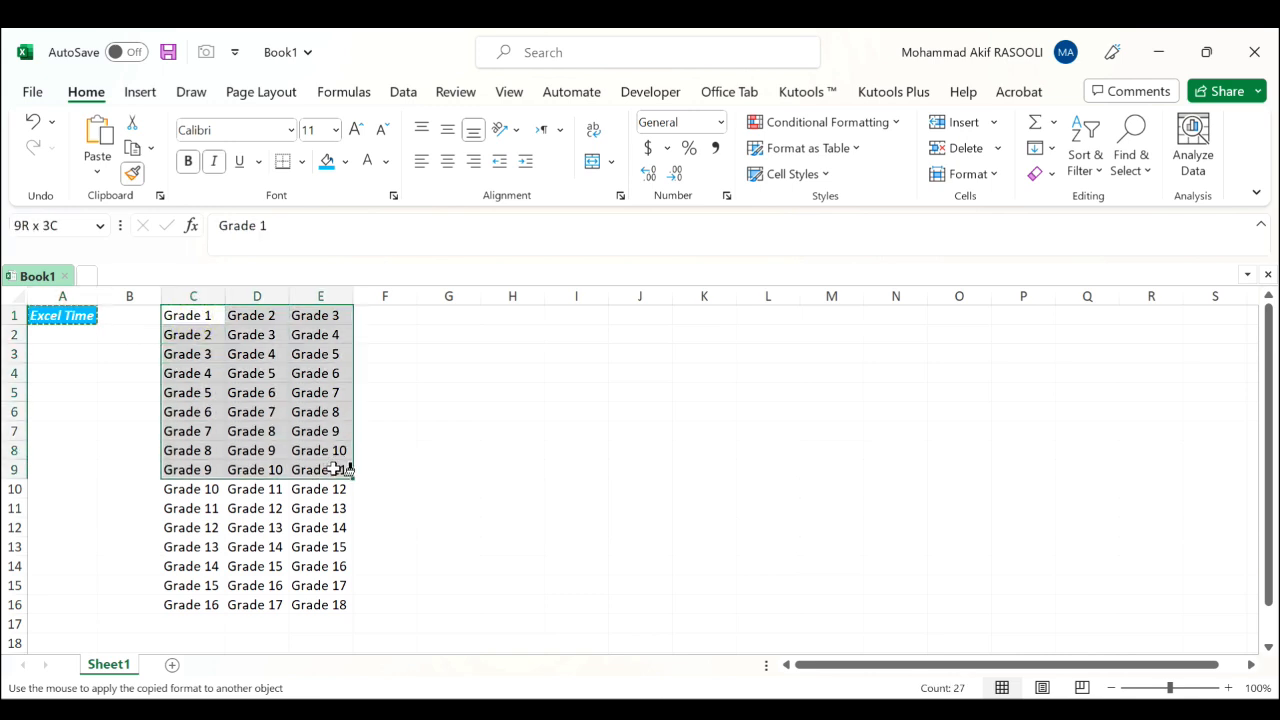